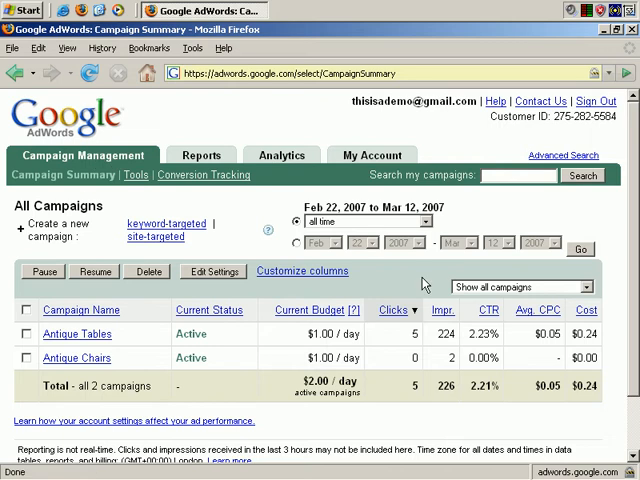
pyautogui.moveTo(420, 288)
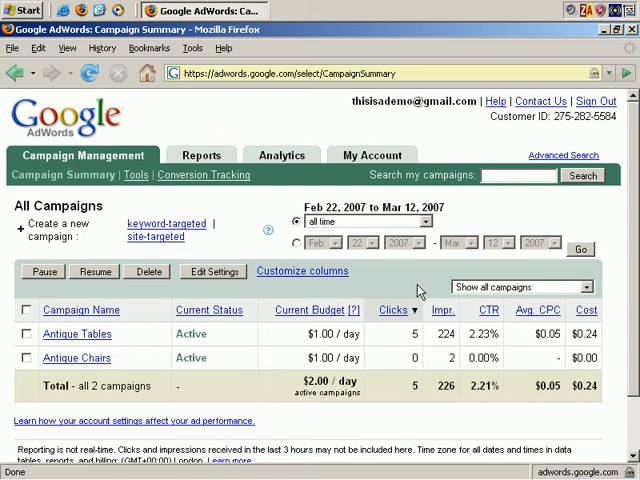
pyautogui.moveTo(76, 358)
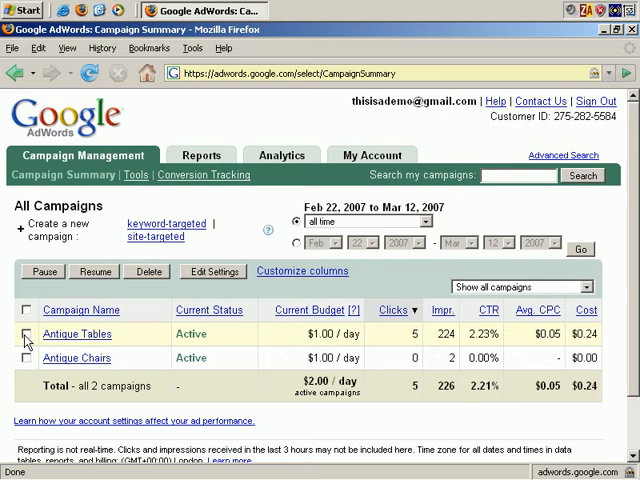
# Select the Antique Tables campaign on the Campaign Summary page.
pyautogui.click(28, 334)
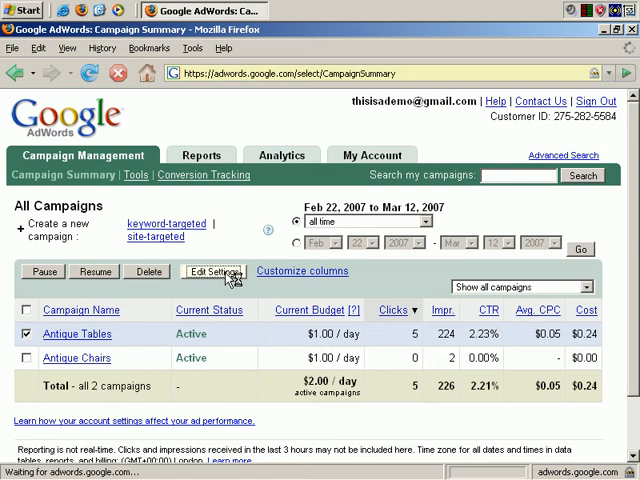
# Open Edit Campaign Settings for Antique Tables and review its start date and $1.00 daily budget.
pyautogui.click(212, 272)
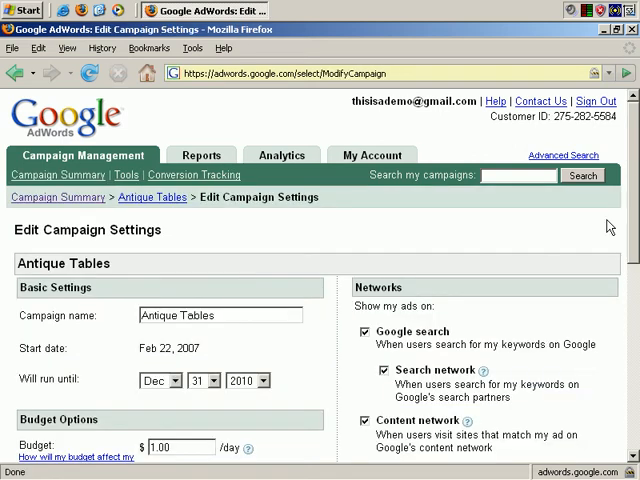
pyautogui.scroll(-3)
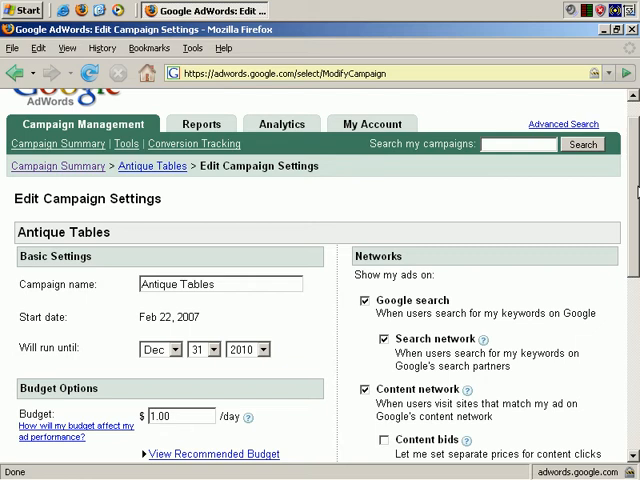
pyautogui.scroll(-3)
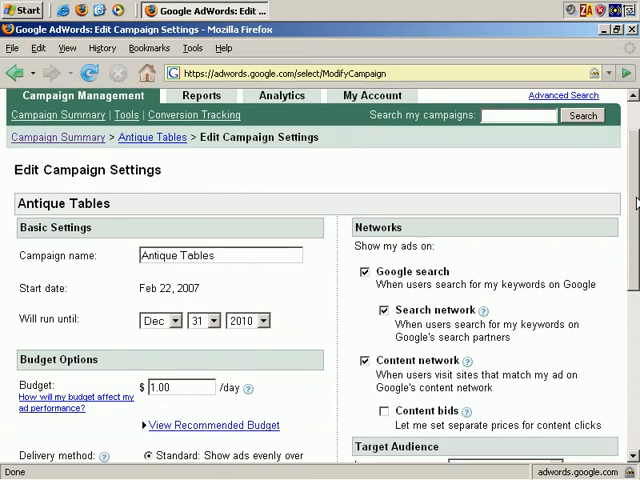
pyautogui.scroll(-3)
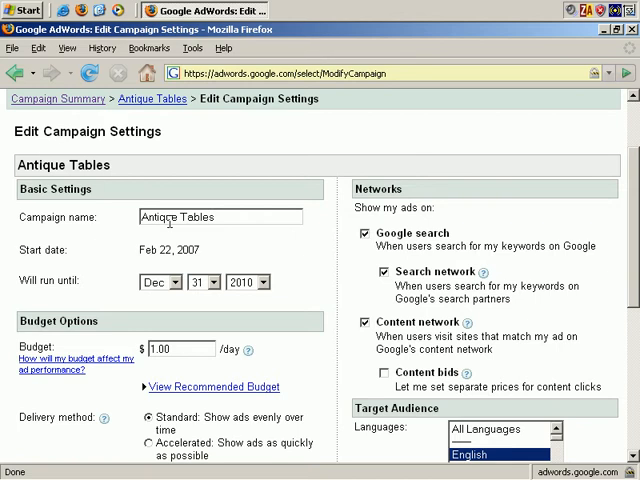
pyautogui.doubleClick(180, 216)
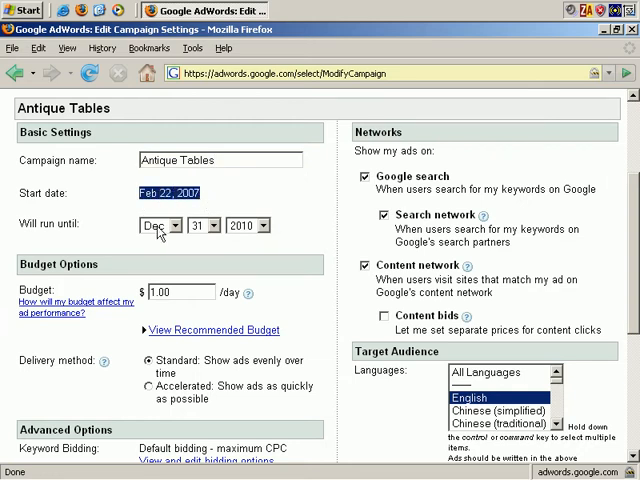
pyautogui.click(172, 224)
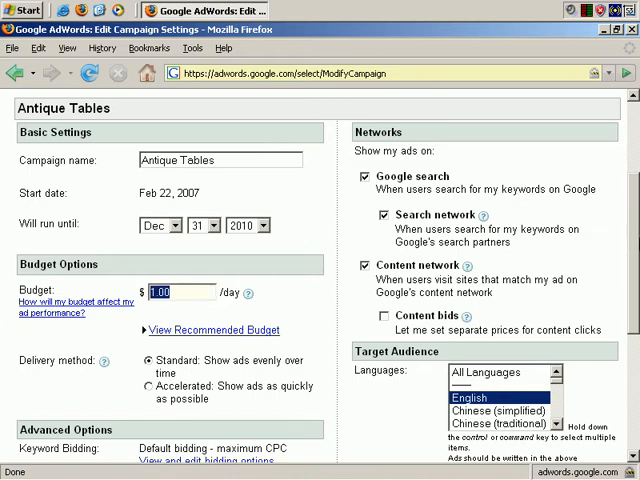
pyautogui.scroll(-3)
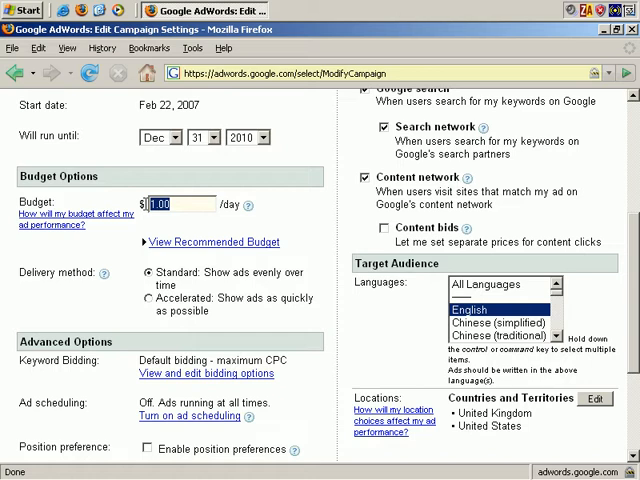
pyautogui.moveTo(284, 208)
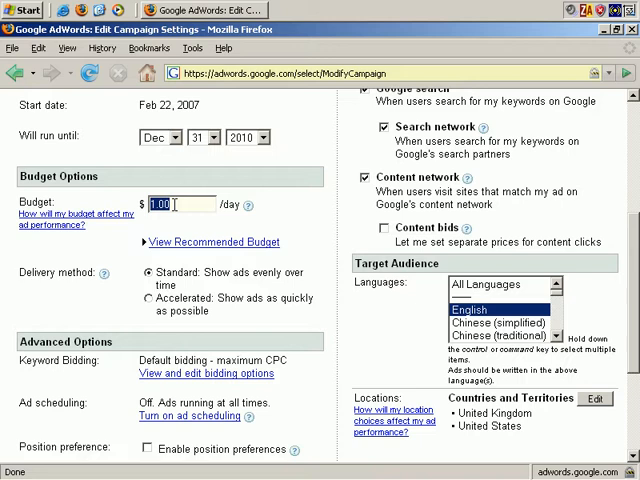
pyautogui.moveTo(268, 208)
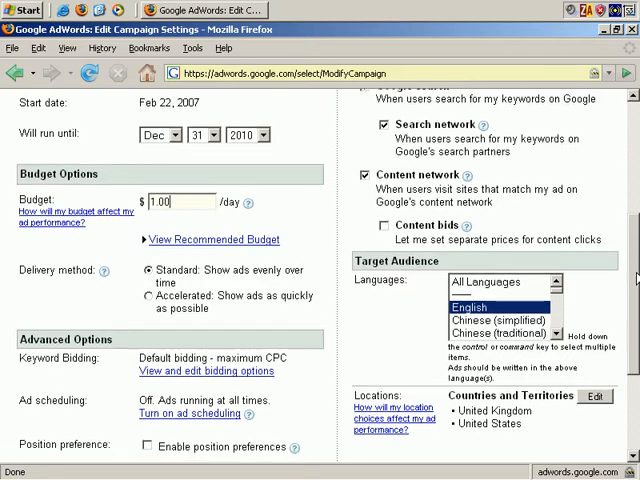
pyautogui.scroll(-3)
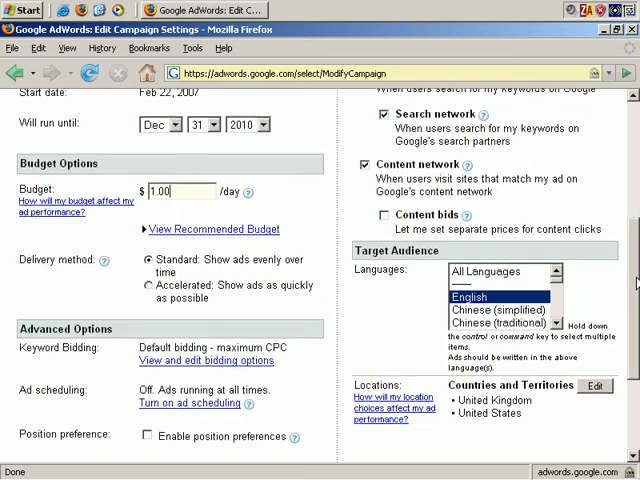
pyautogui.scroll(-3)
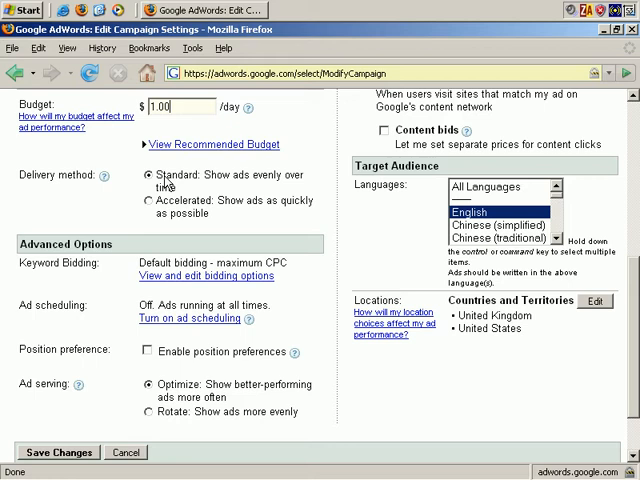
pyautogui.click(170, 110)
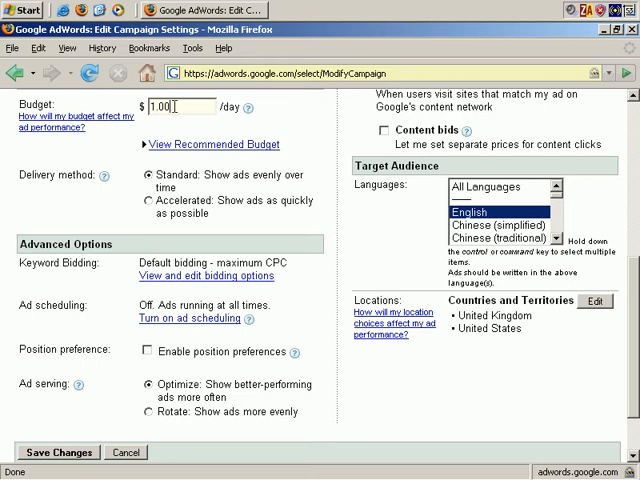
pyautogui.tripleClick(168, 108)
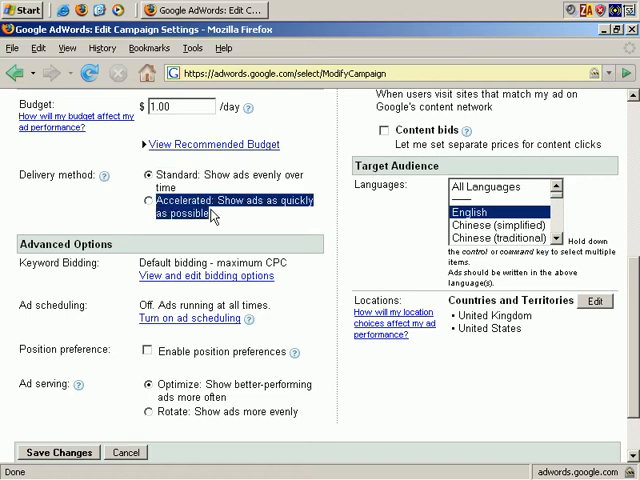
pyautogui.click(148, 174)
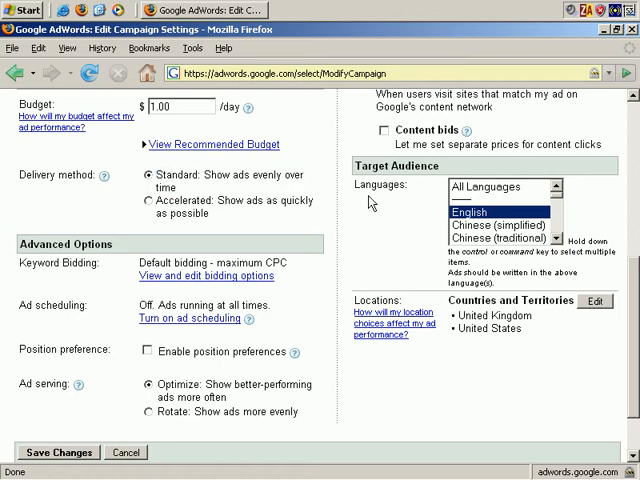
pyautogui.scroll(-3)
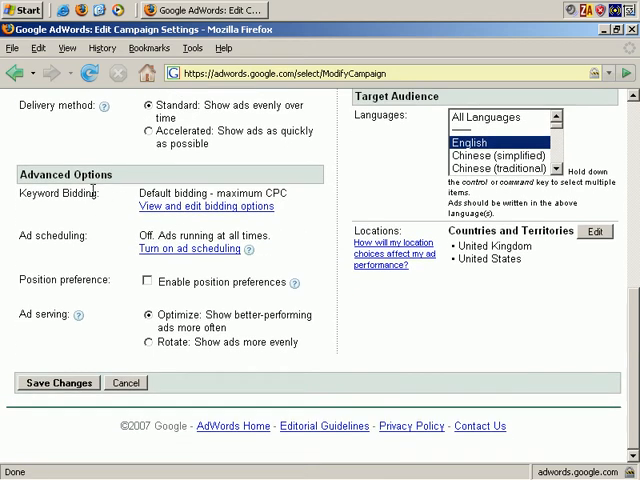
pyautogui.moveTo(178, 206)
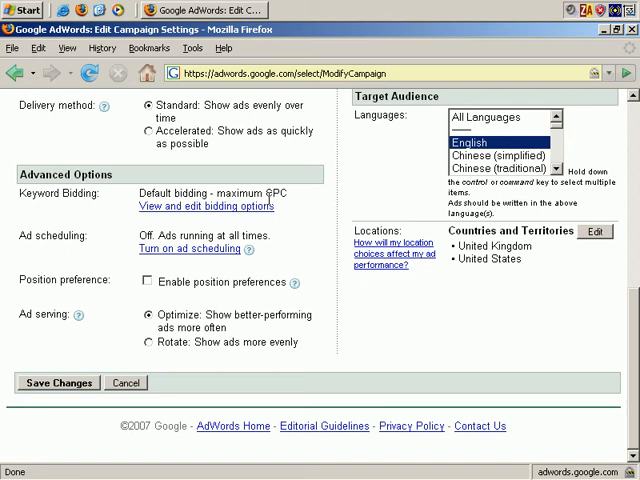
# Review the keyword bidding options, keep 'Set maximum limits', and save back to the settings page.
pyautogui.click(204, 208)
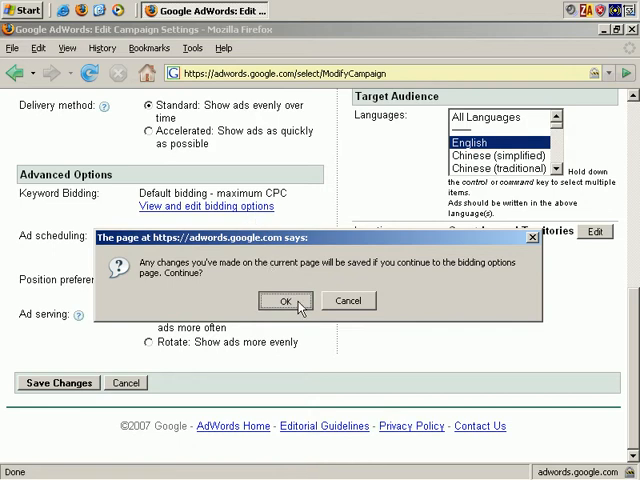
pyautogui.click(284, 300)
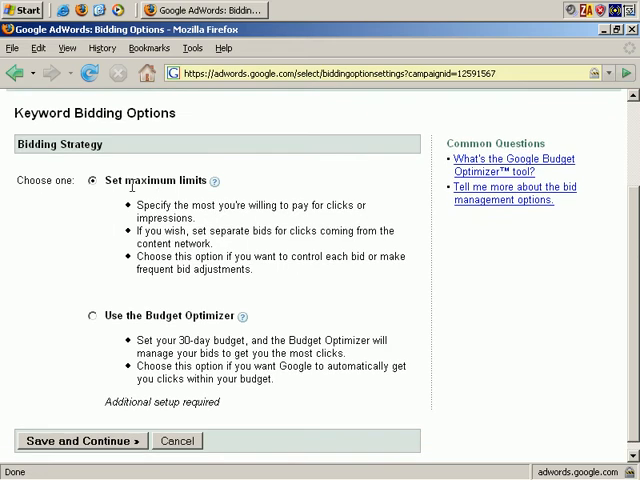
pyautogui.doubleClick(112, 316)
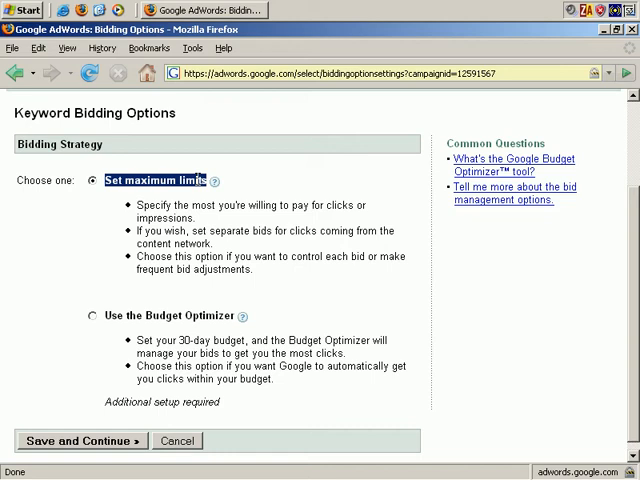
pyautogui.moveTo(220, 182)
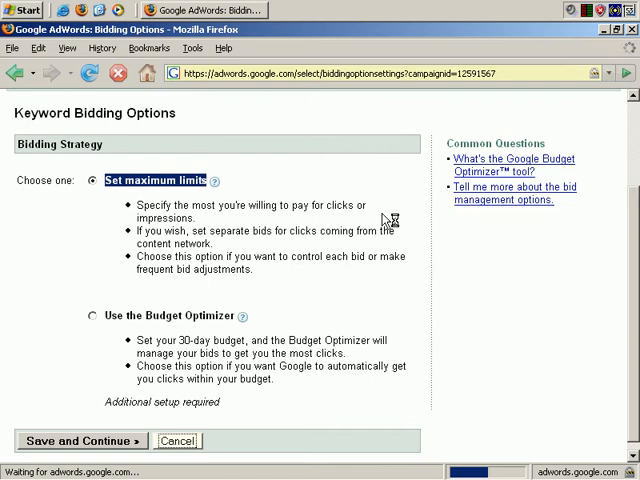
pyautogui.click(76, 444)
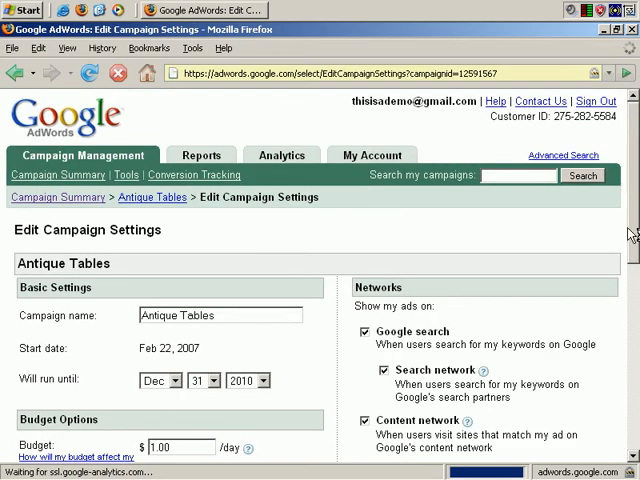
# Turn on ad scheduling under Advanced Options for the Antique Tables campaign.
pyautogui.scroll(-3)
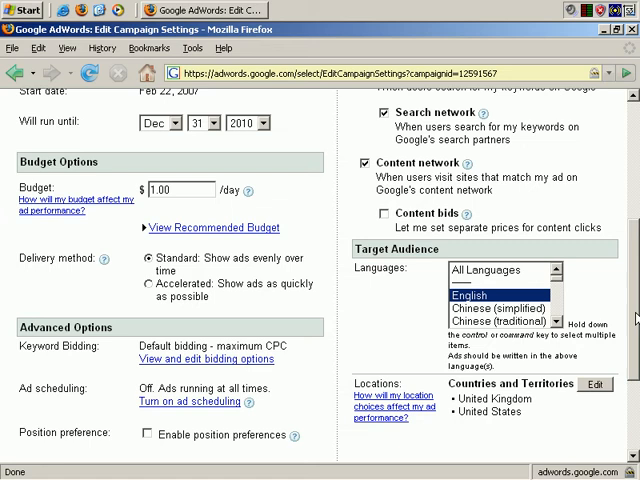
pyautogui.scroll(-3)
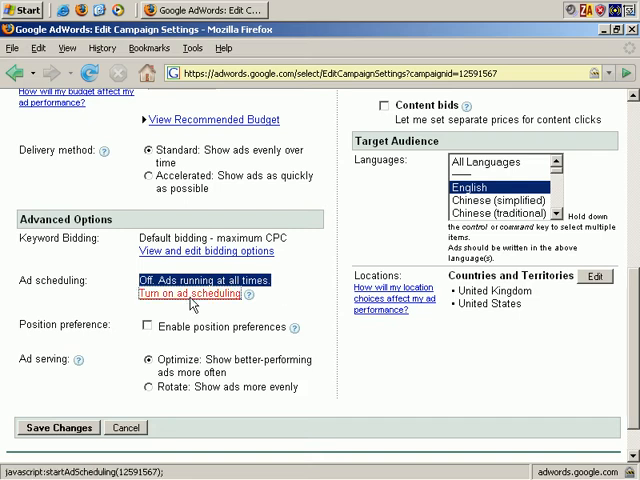
pyautogui.click(192, 292)
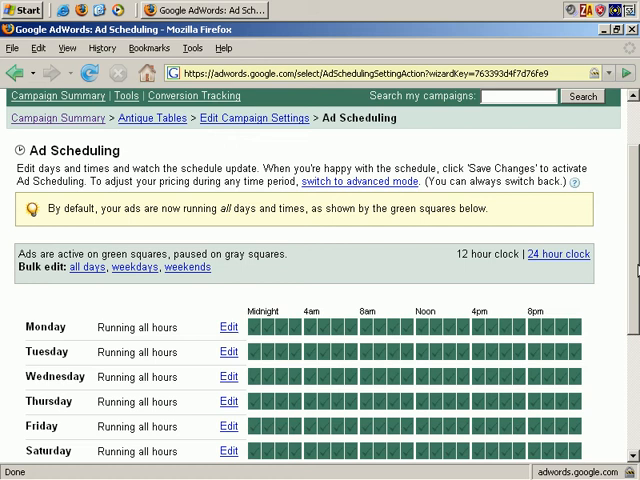
# Scroll the Ad Scheduling page to view the weekly grid running all hours Monday–Sunday.
pyautogui.scroll(-3)
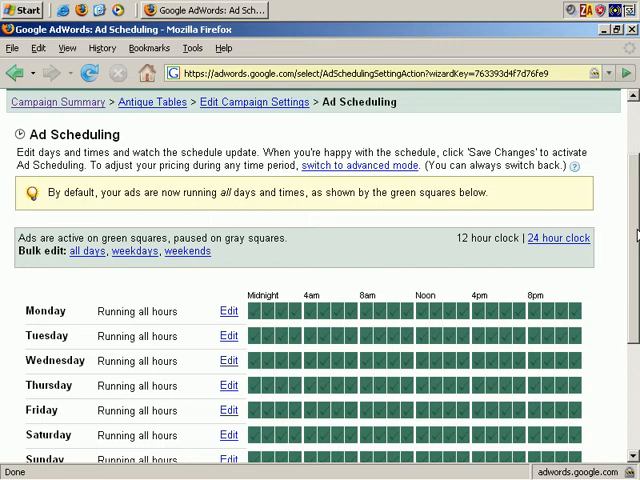
pyautogui.scroll(-3)
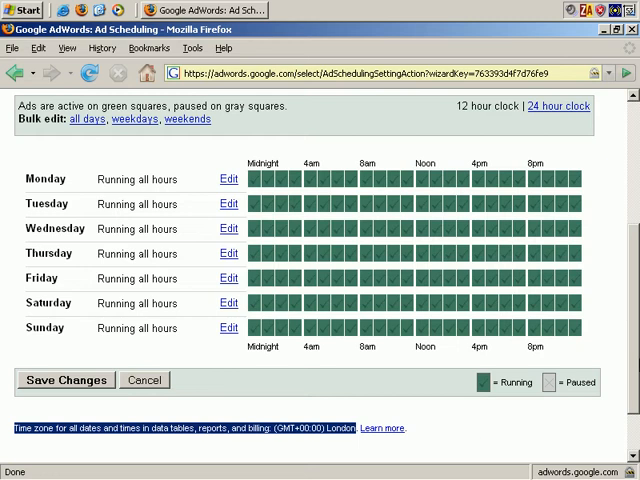
pyautogui.scroll(-3)
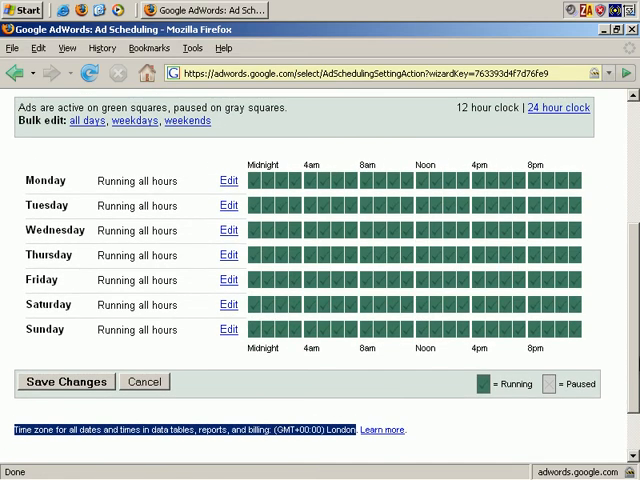
pyautogui.moveTo(350, 356)
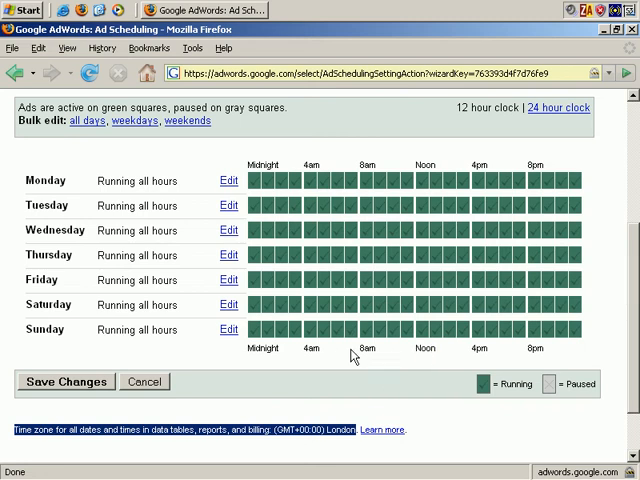
pyautogui.moveTo(228, 304)
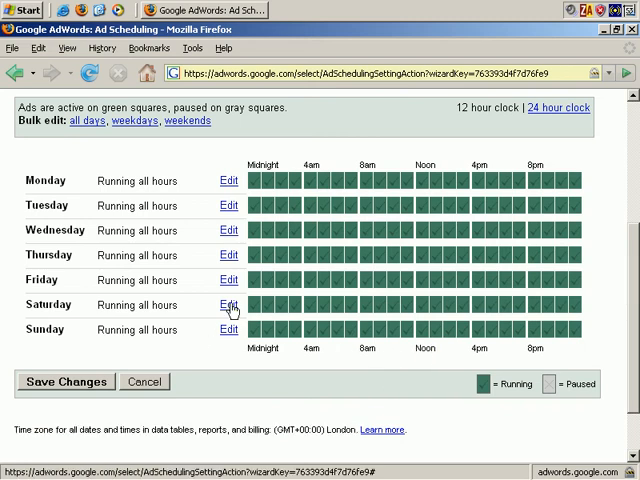
# Pause ads for all hours on Saturday and then on Sunday.
pyautogui.click(228, 304)
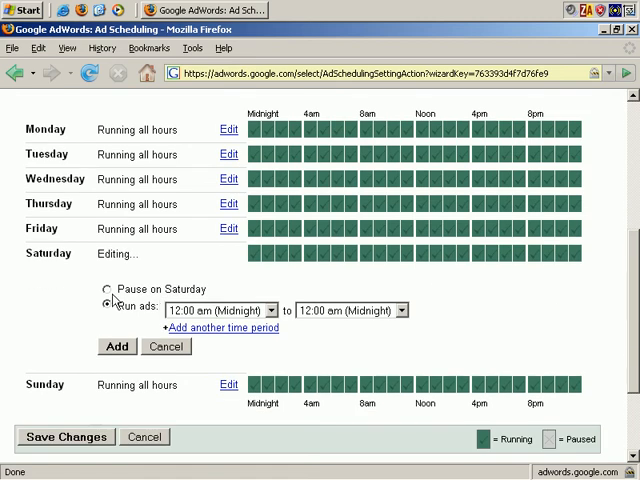
pyautogui.click(108, 288)
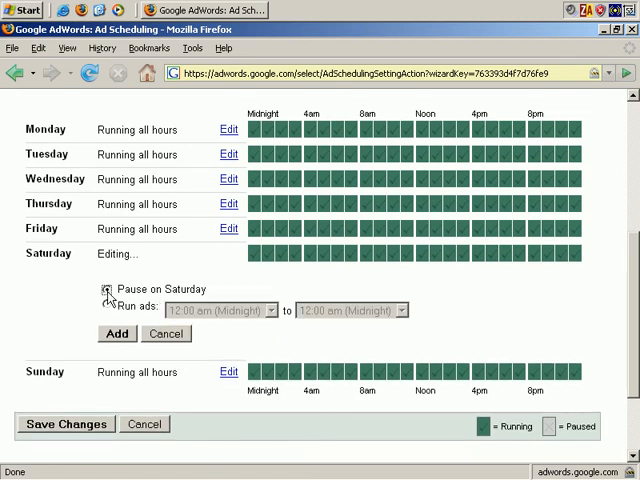
pyautogui.click(108, 288)
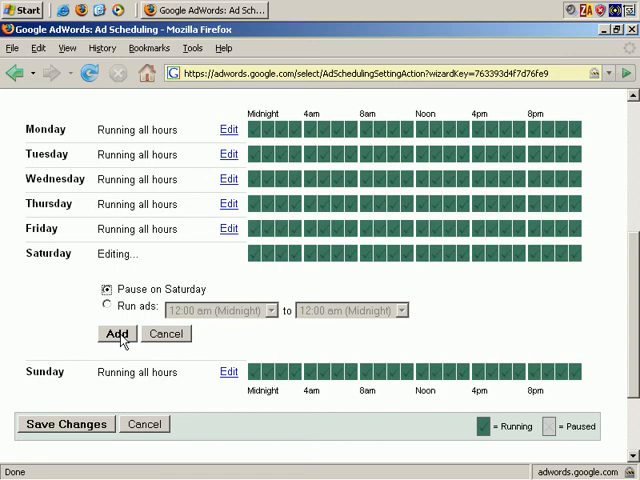
pyautogui.click(116, 332)
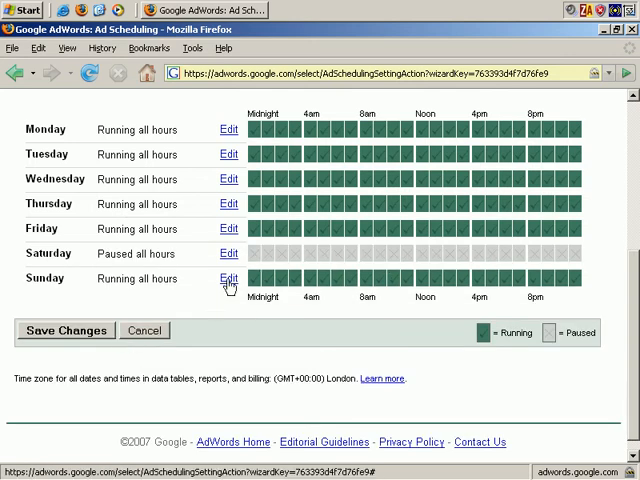
pyautogui.click(228, 278)
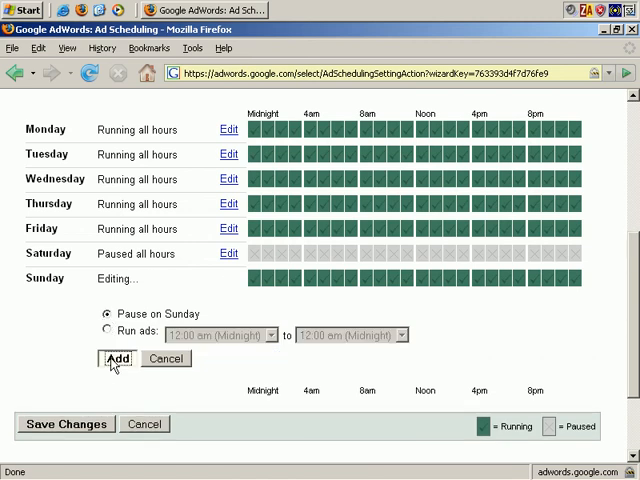
pyautogui.click(116, 358)
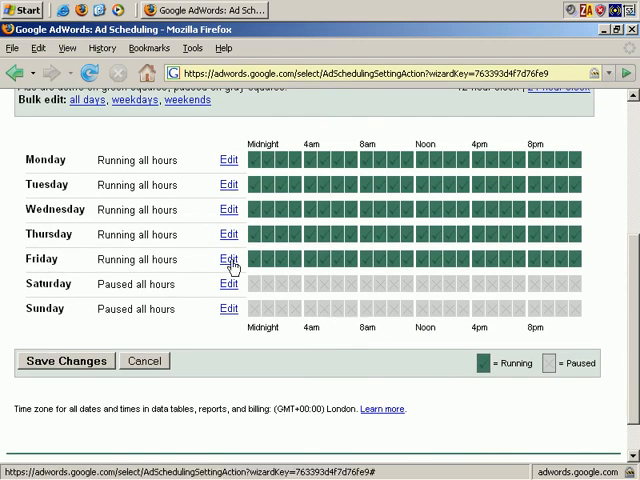
# Set Friday to run ads 9:00 am–Noon and 1:00 pm–5:00 pm, then save the schedule.
pyautogui.click(228, 260)
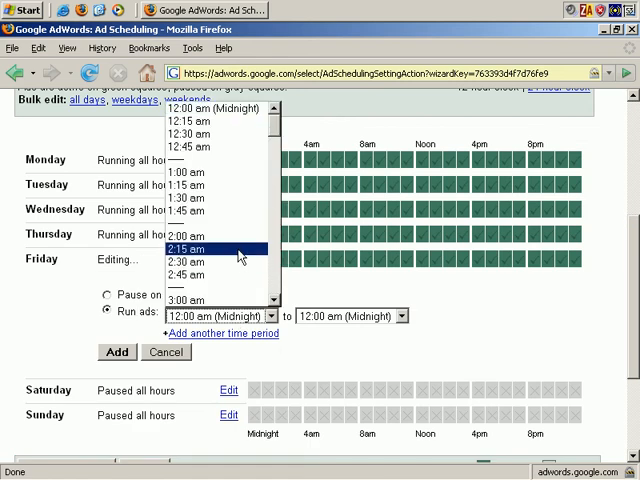
pyautogui.scroll(-3)
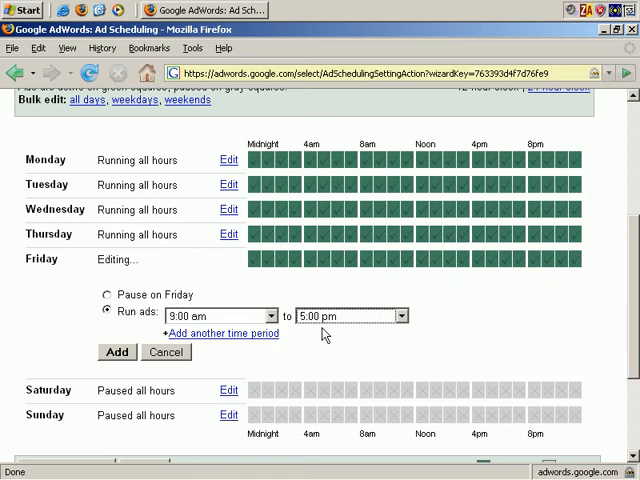
pyautogui.moveTo(200, 344)
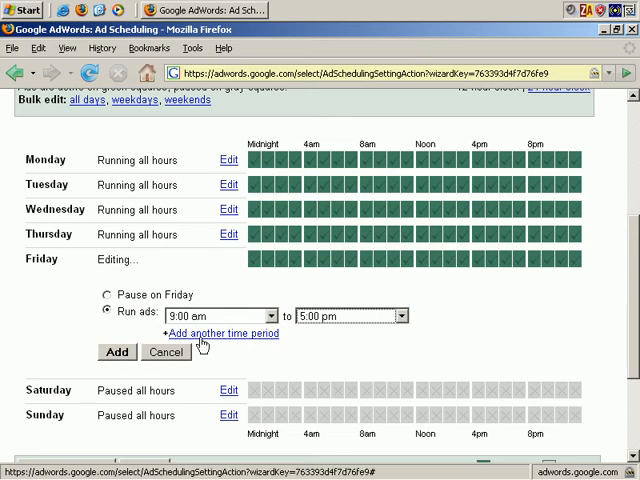
pyautogui.moveTo(222, 342)
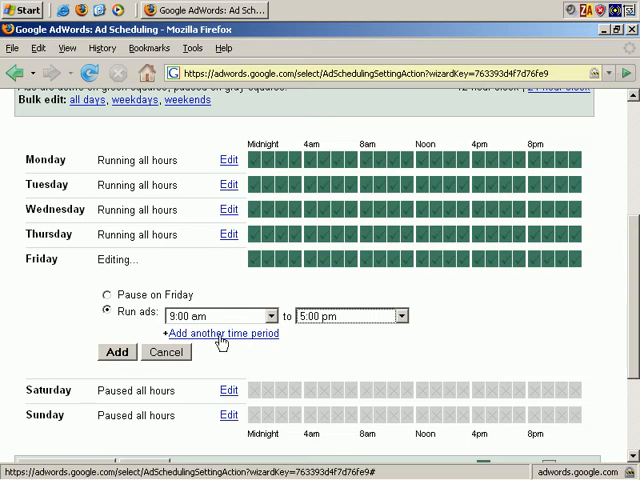
pyautogui.click(400, 316)
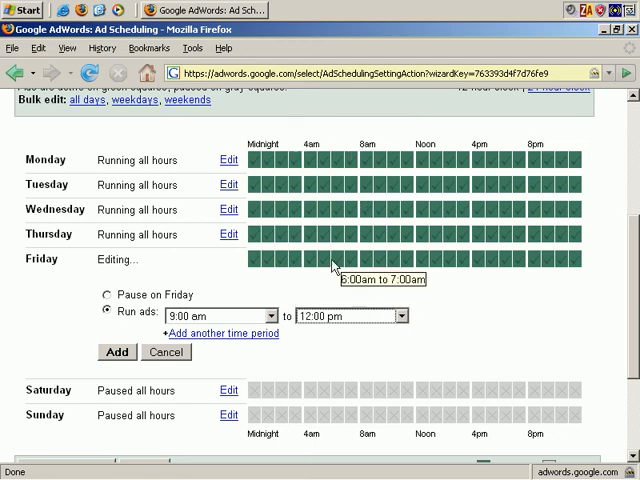
pyautogui.click(222, 332)
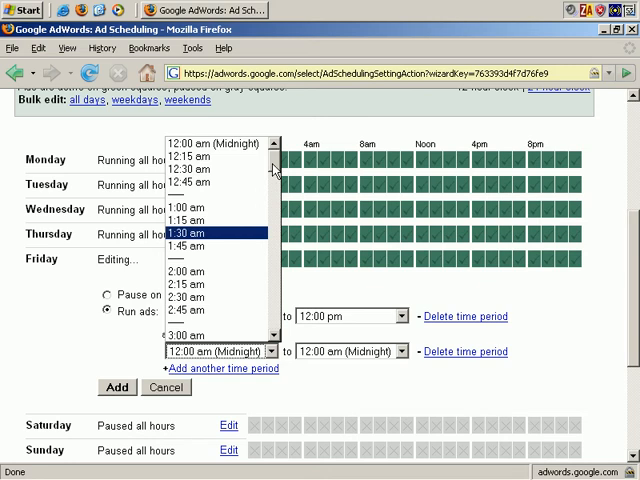
pyautogui.scroll(-3)
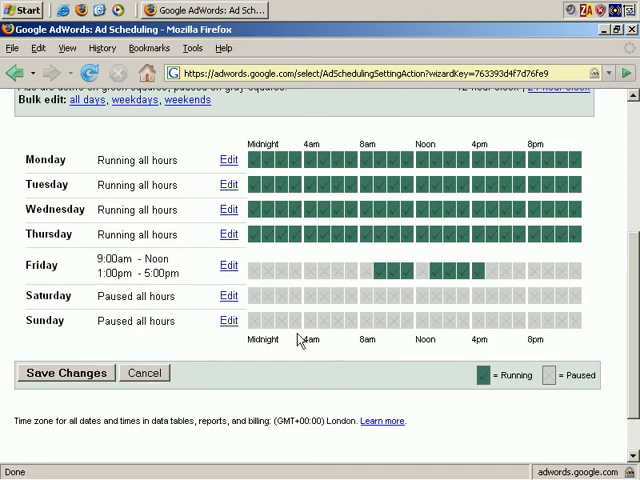
pyautogui.moveTo(432, 284)
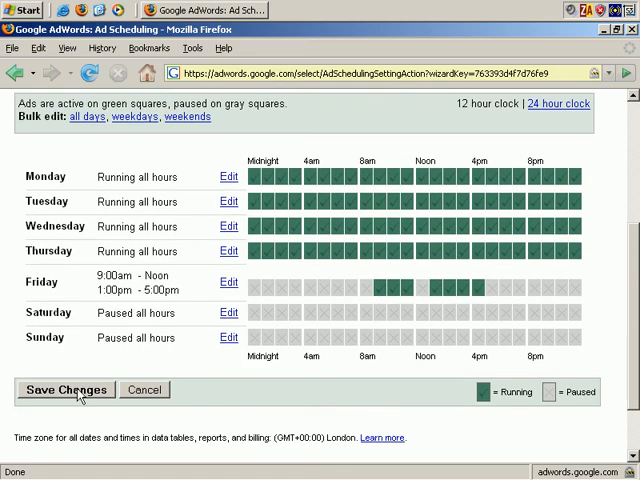
pyautogui.click(64, 390)
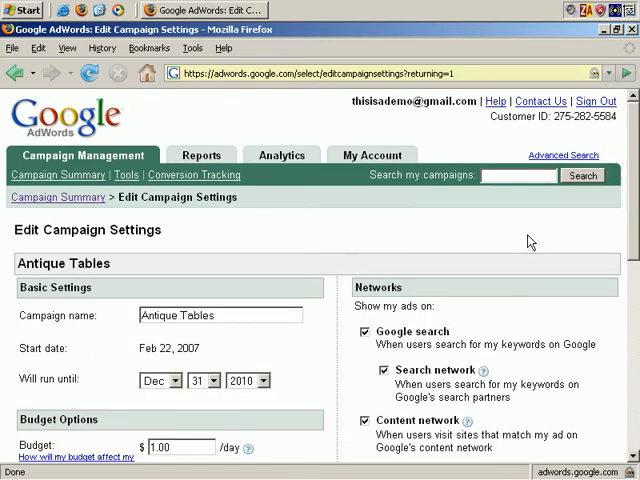
# Enable position preferences for Antique Tables under Advanced Options.
pyautogui.scroll(-3)
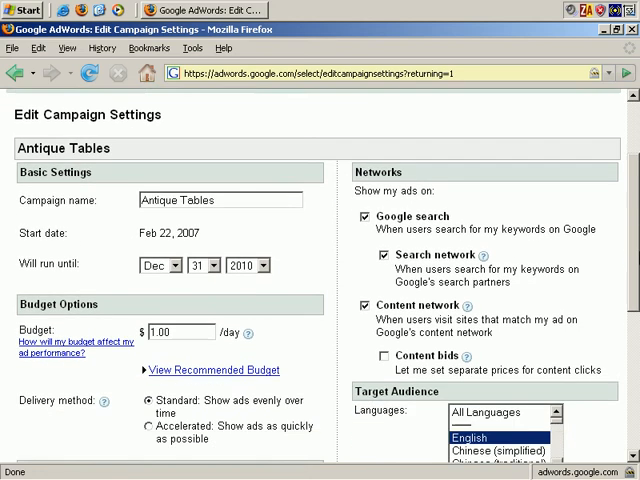
pyautogui.scroll(-3)
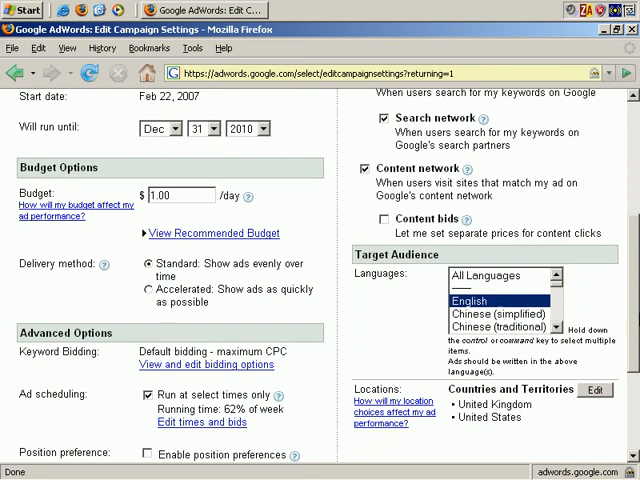
pyautogui.scroll(-3)
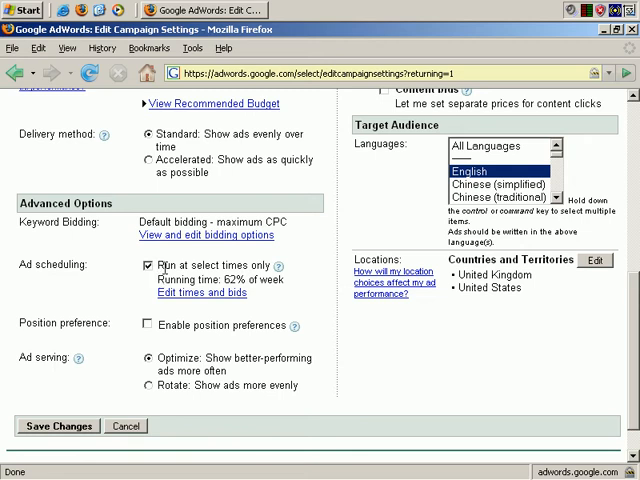
pyautogui.moveTo(218, 292)
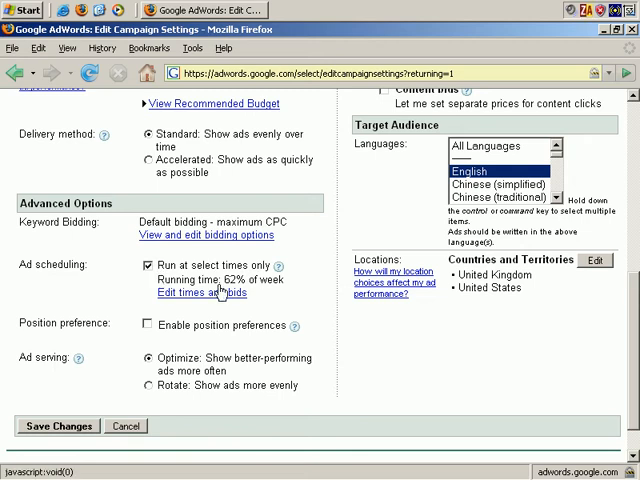
pyautogui.moveTo(300, 302)
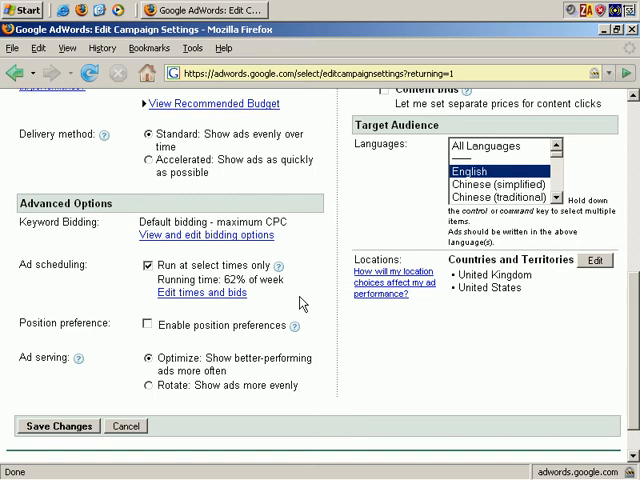
pyautogui.moveTo(84, 322)
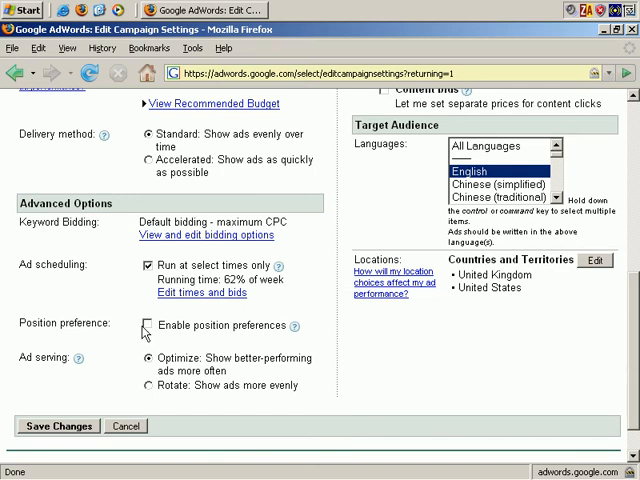
pyautogui.click(146, 326)
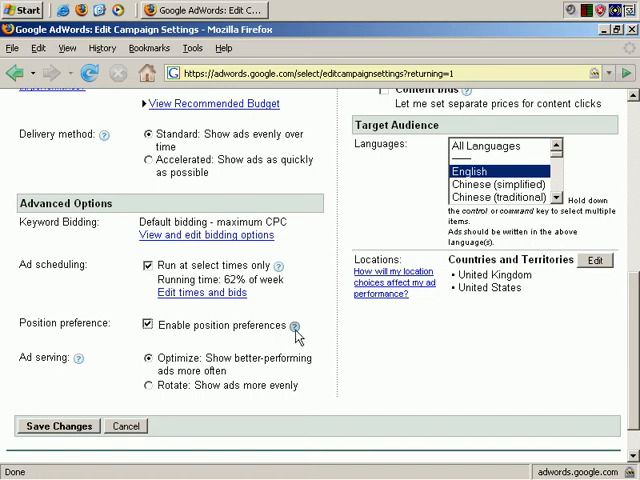
pyautogui.click(294, 324)
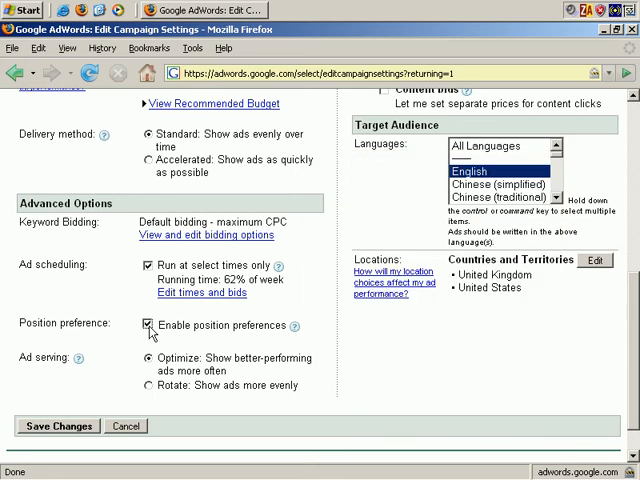
# Turn position preferences off and set Ad serving to 'Rotate: Show ads more evenly'.
pyautogui.click(144, 324)
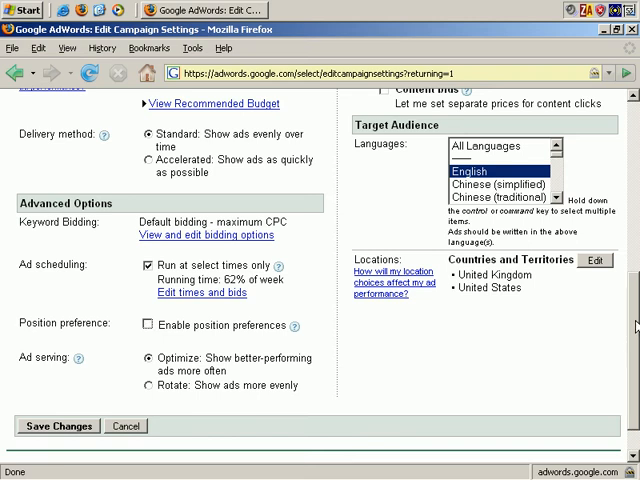
pyautogui.scroll(-3)
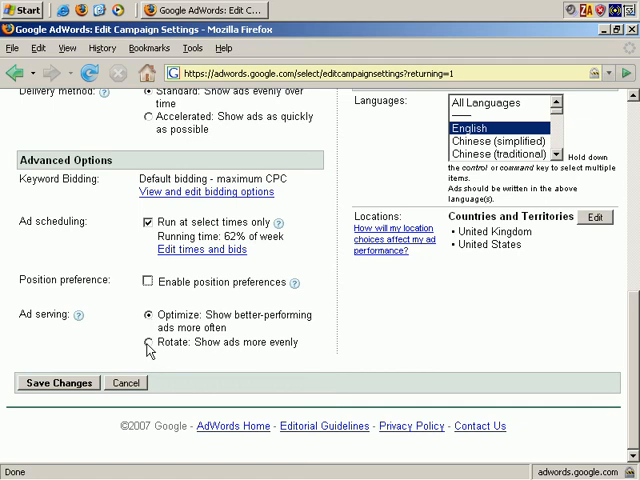
pyautogui.click(144, 344)
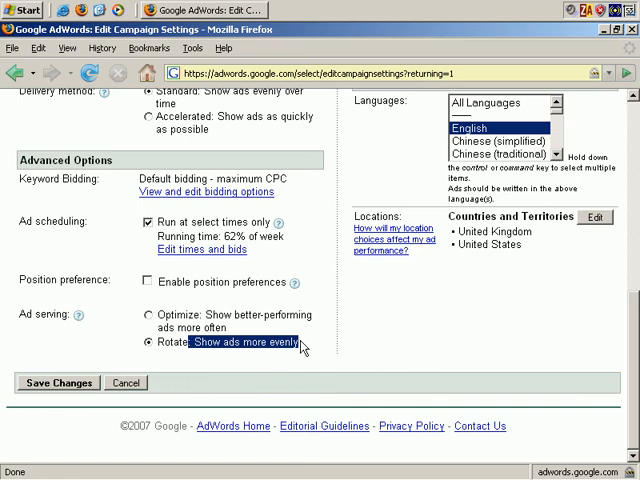
pyautogui.moveTo(286, 356)
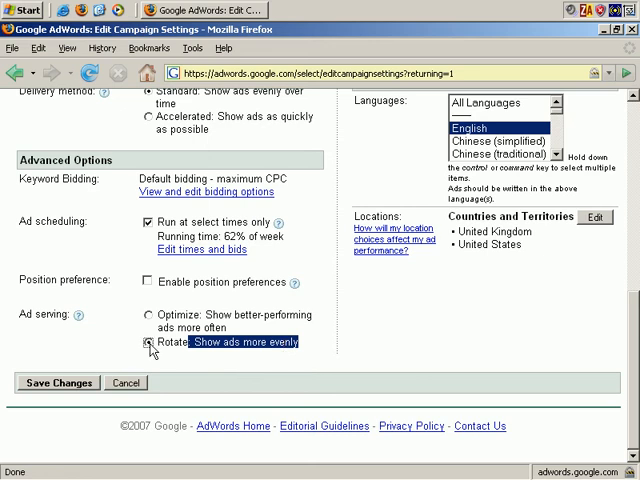
pyautogui.click(142, 344)
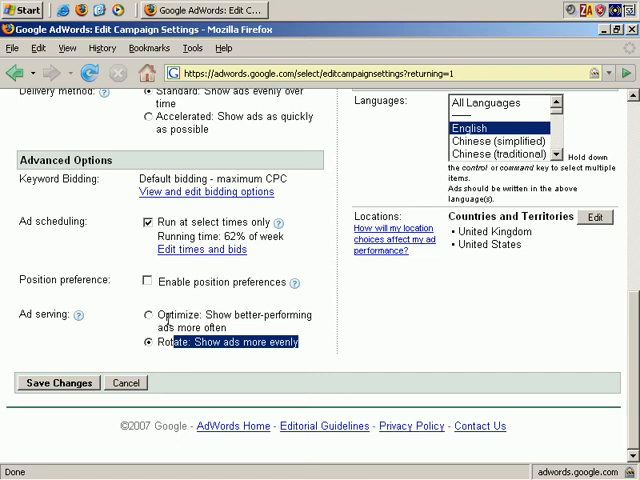
pyautogui.click(144, 314)
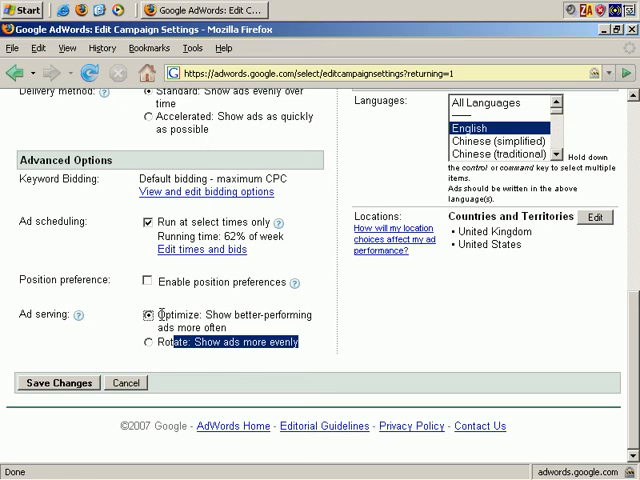
pyautogui.moveTo(148, 344)
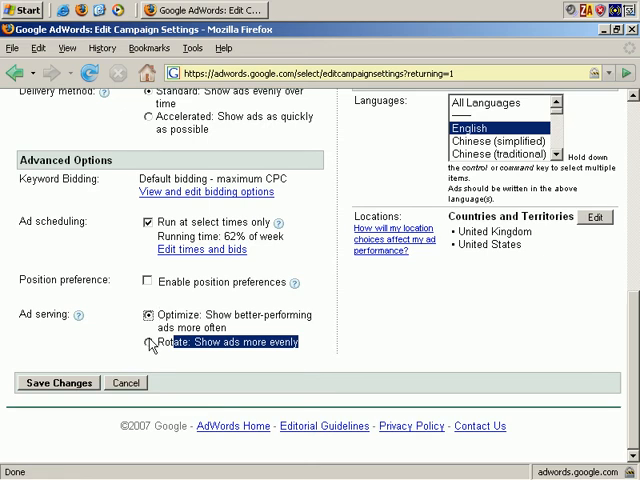
pyautogui.click(146, 344)
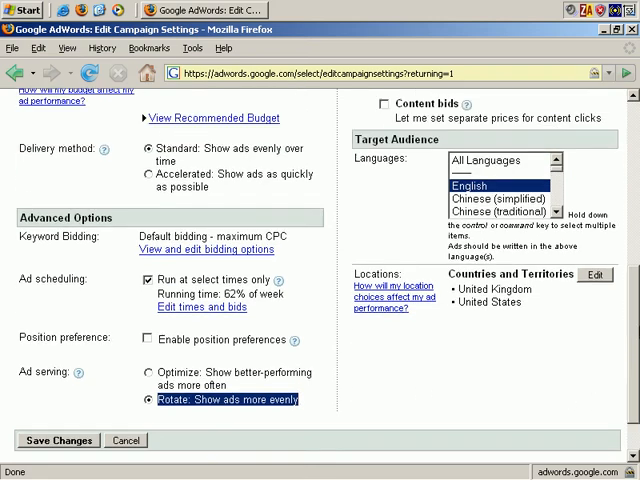
# Uncheck Content network under Networks and confirm the opt-out, keeping Google search and search network.
pyautogui.scroll(3)
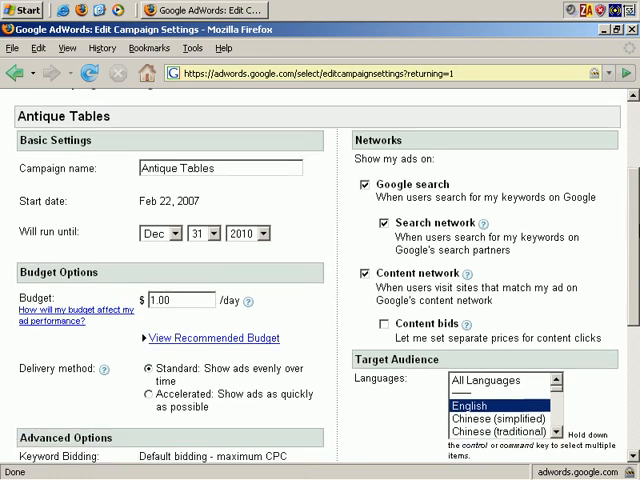
pyautogui.moveTo(388, 160)
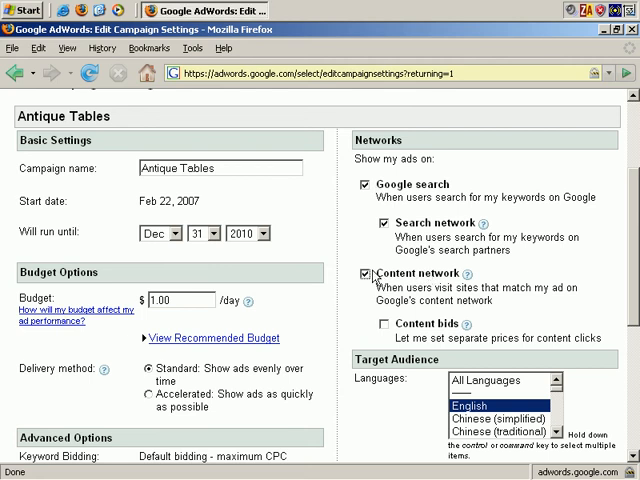
pyautogui.click(368, 272)
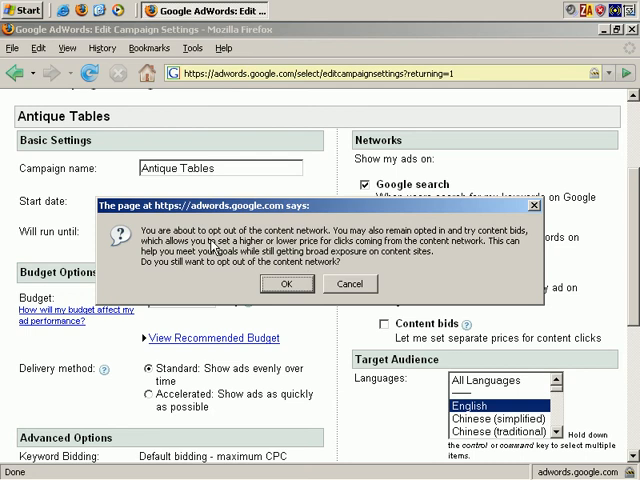
pyautogui.moveTo(350, 244)
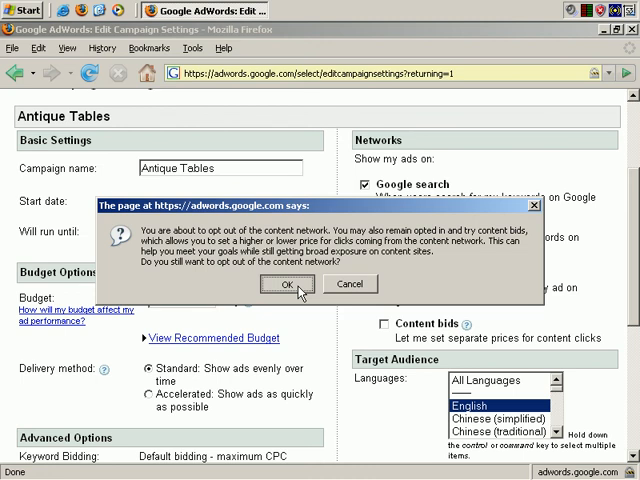
pyautogui.click(288, 284)
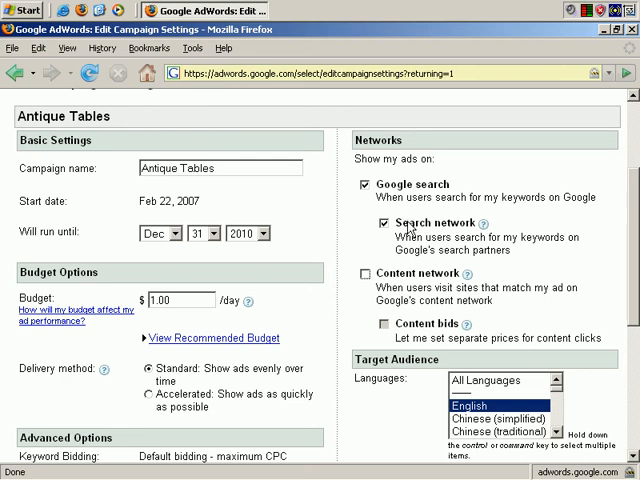
pyautogui.click(384, 224)
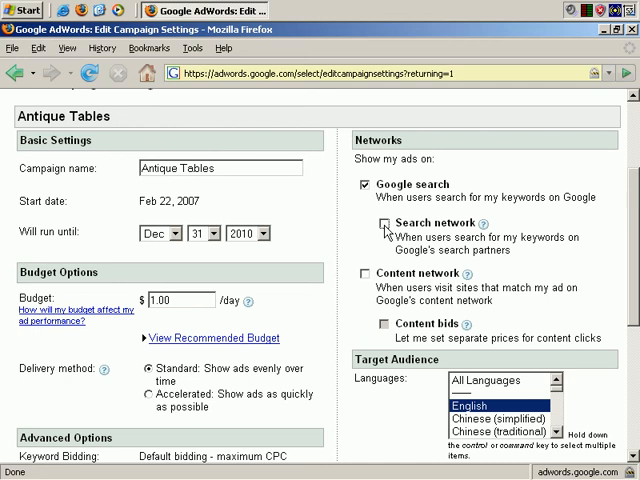
pyautogui.click(384, 224)
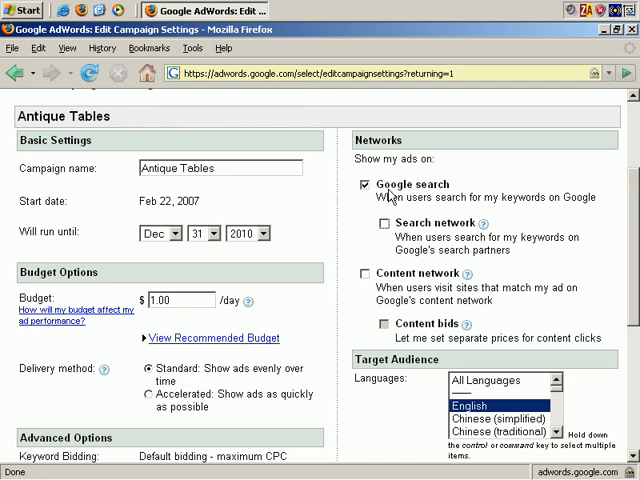
pyautogui.click(364, 184)
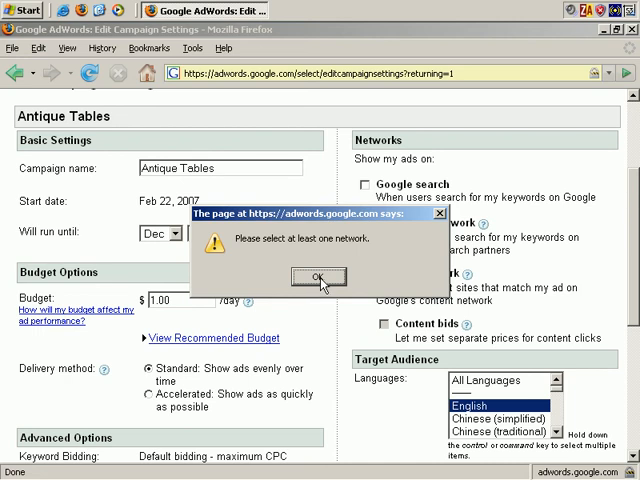
pyautogui.moveTo(336, 278)
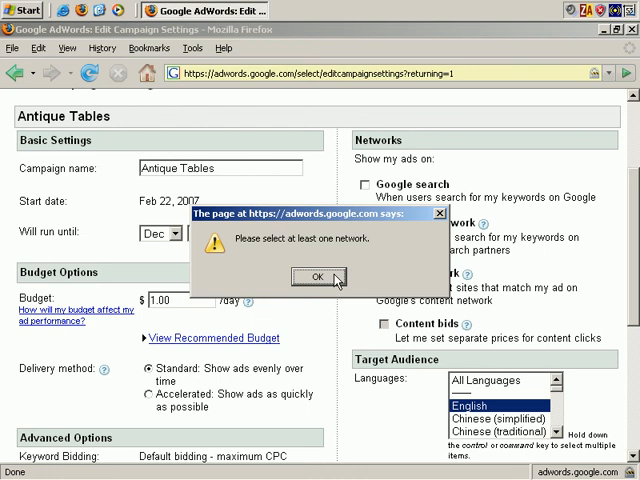
pyautogui.click(316, 276)
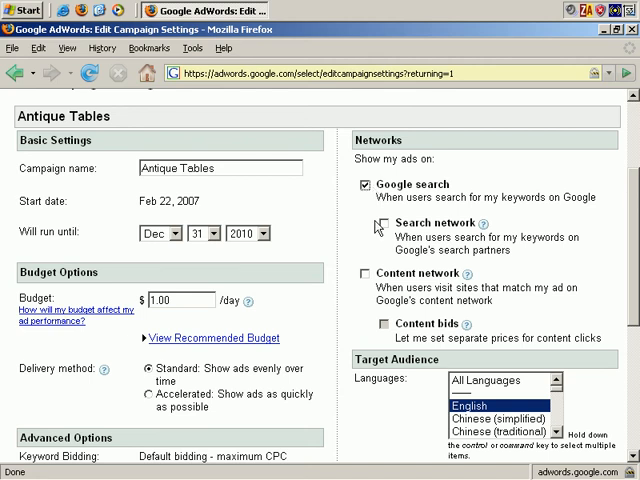
pyautogui.click(384, 228)
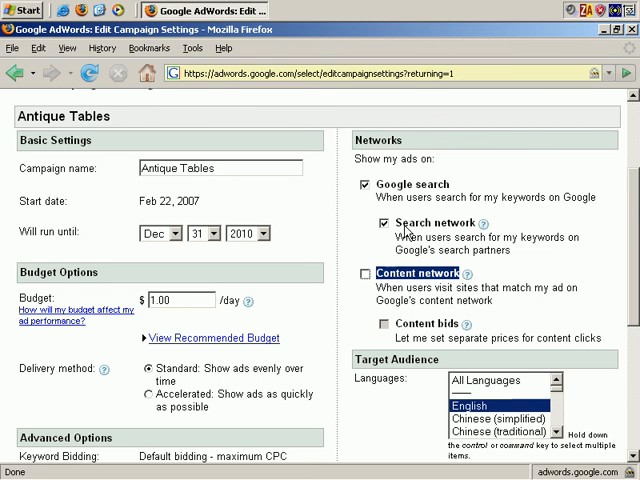
pyautogui.moveTo(396, 228)
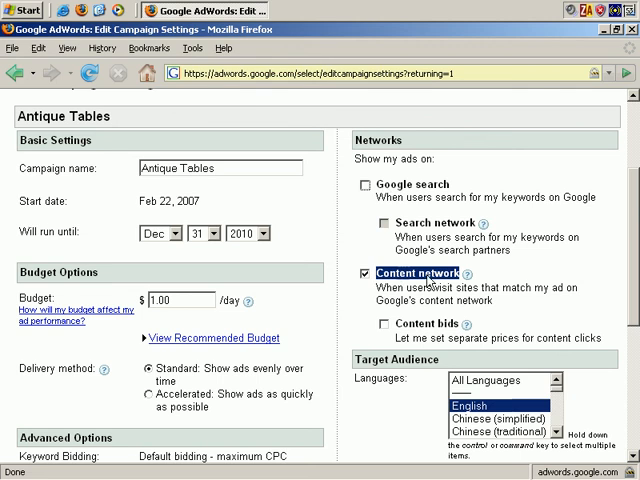
pyautogui.moveTo(434, 280)
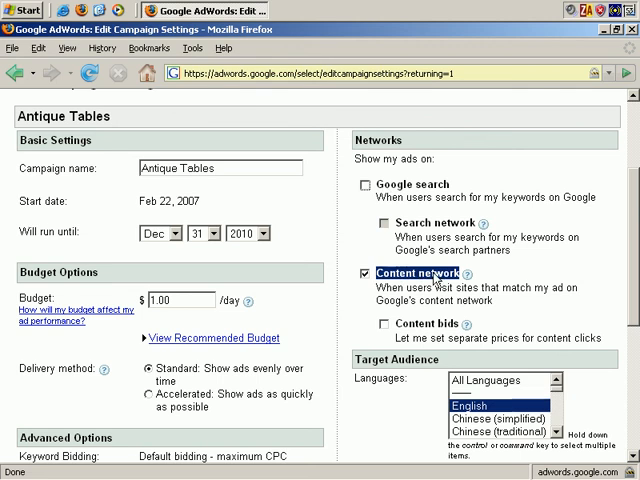
pyautogui.click(376, 272)
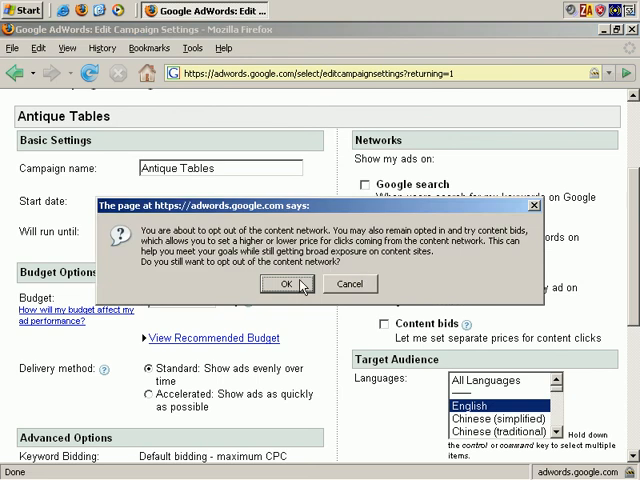
pyautogui.click(288, 284)
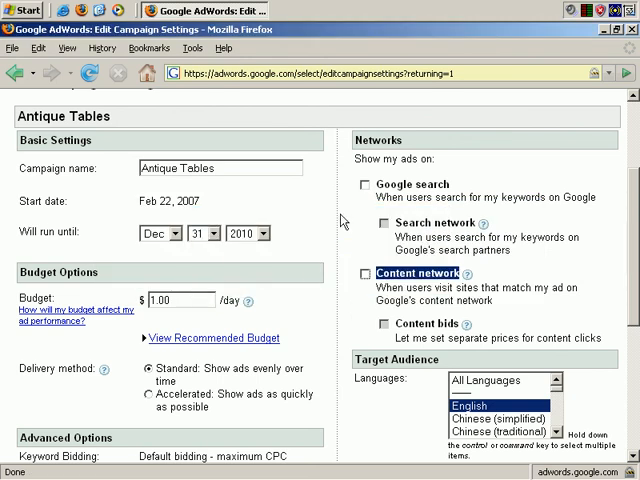
pyautogui.click(368, 184)
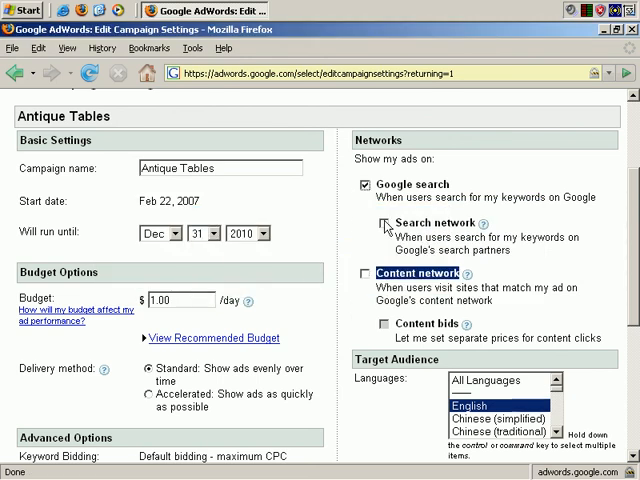
pyautogui.click(388, 224)
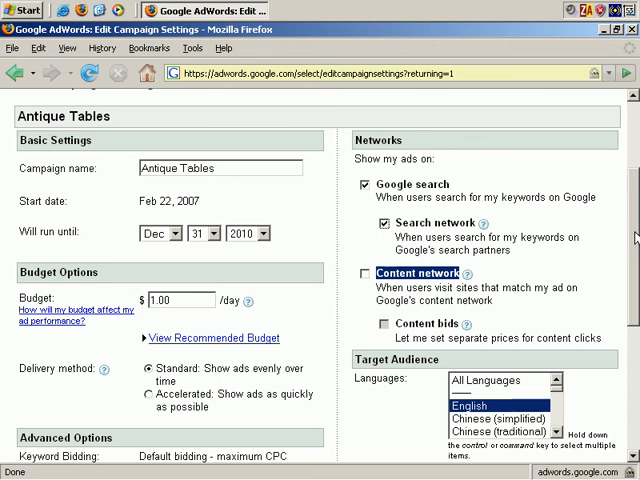
# Keep English selected in the Languages list and save the Antique Tables campaign settings.
pyautogui.scroll(-3)
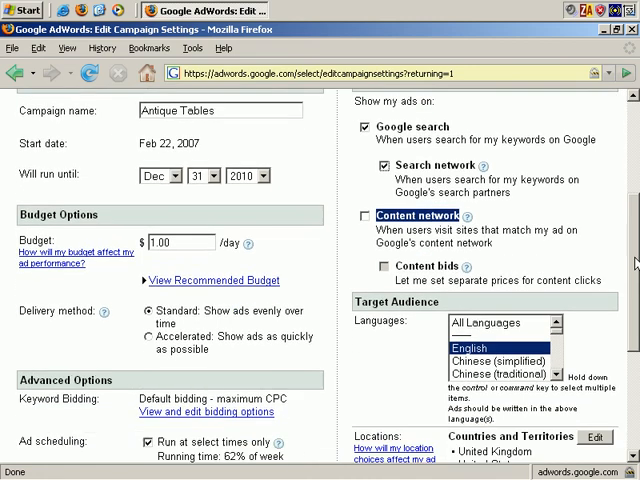
pyautogui.scroll(-3)
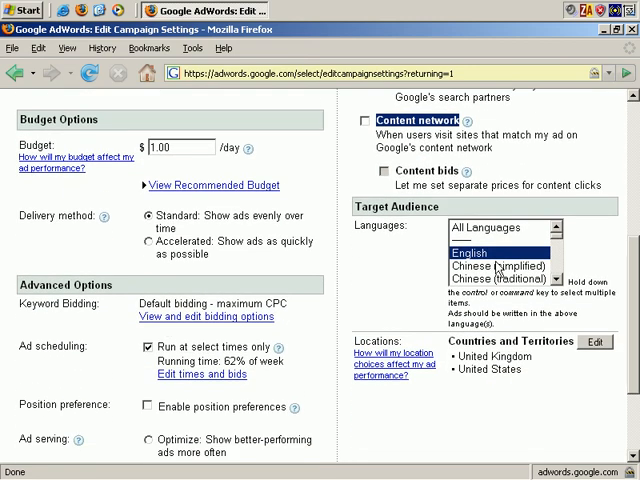
pyautogui.moveTo(484, 264)
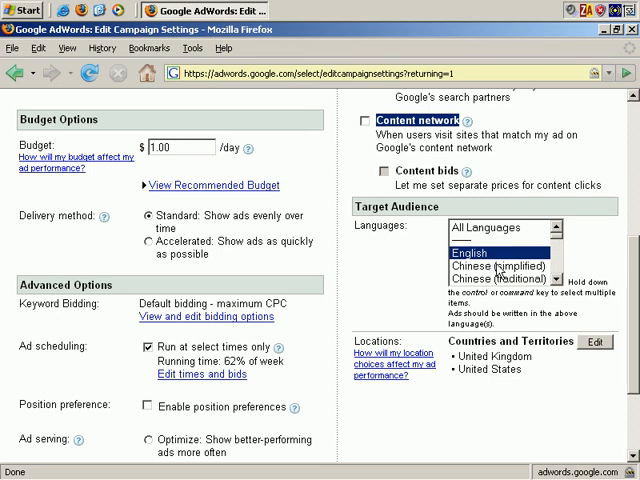
pyautogui.click(496, 264)
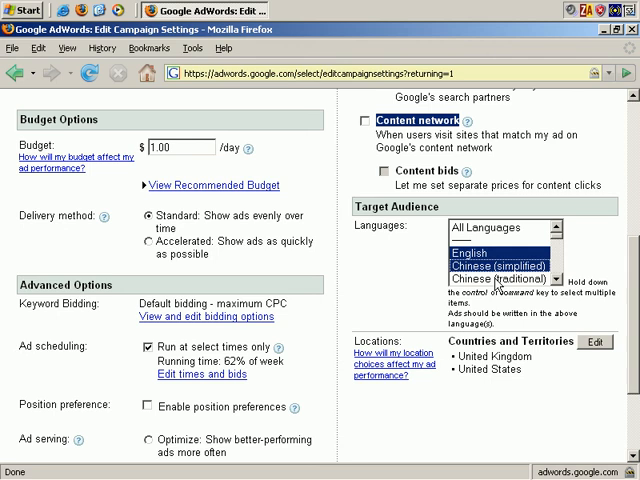
pyautogui.click(470, 252)
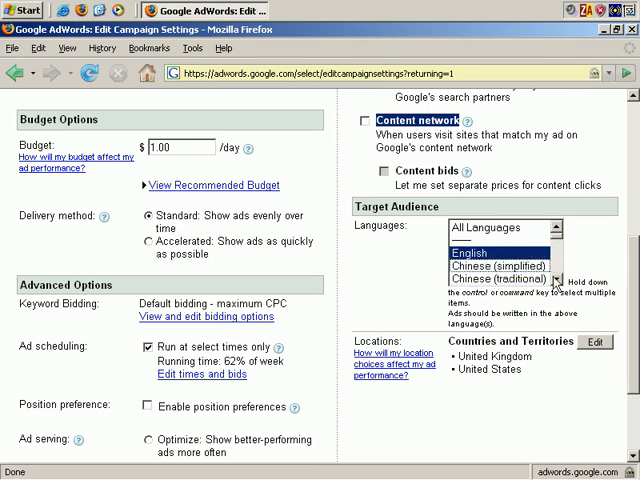
pyautogui.scroll(-3)
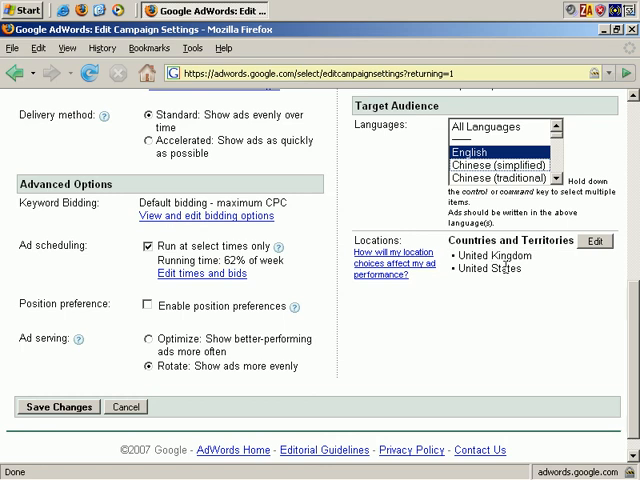
pyautogui.click(56, 408)
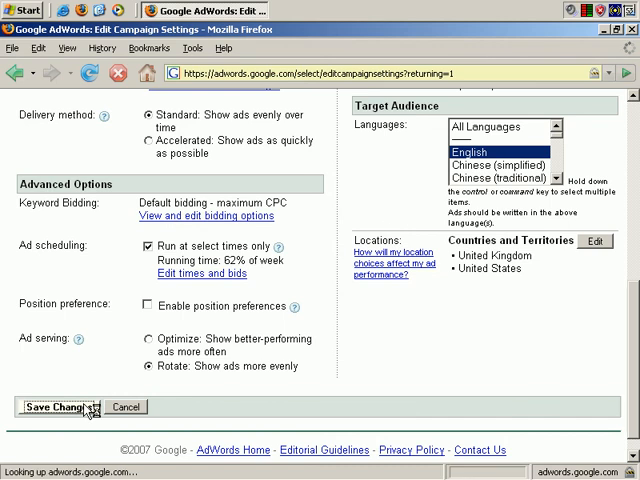